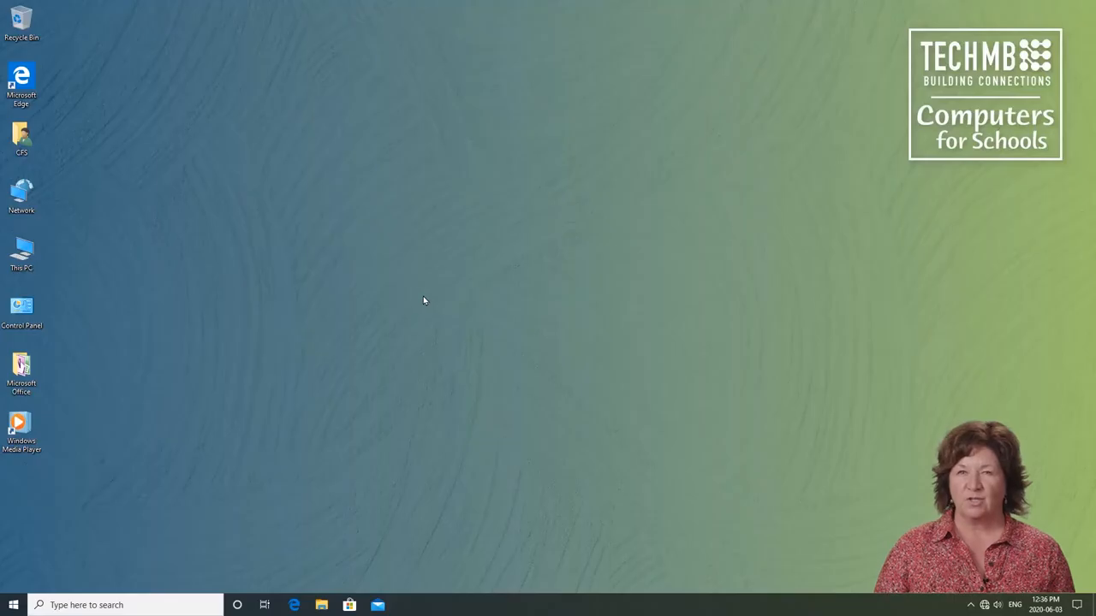
mouse_move(486, 216)
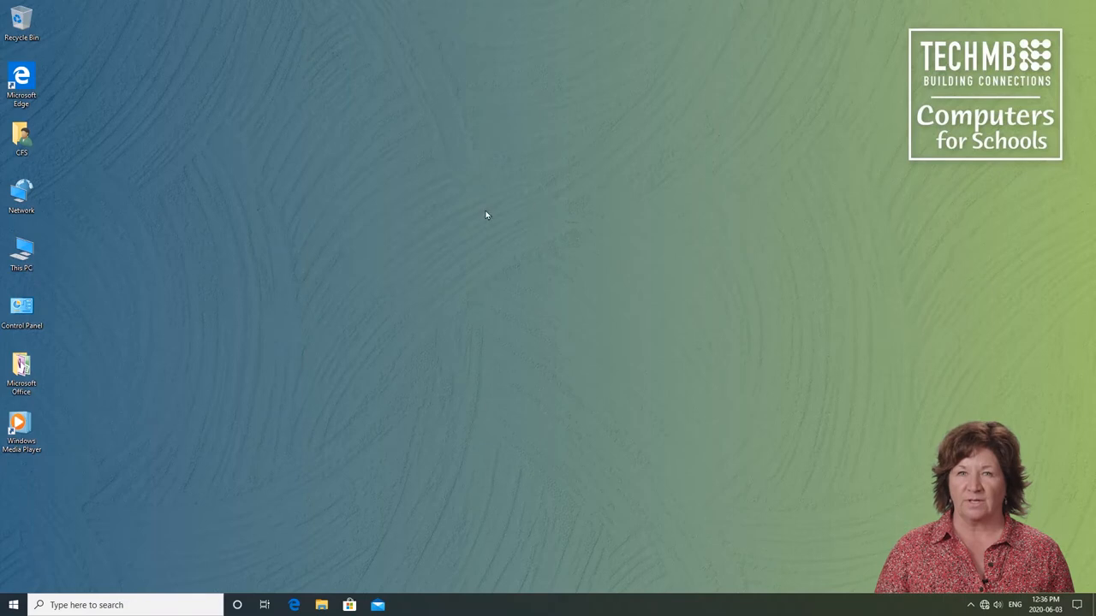
mouse_move(554, 248)
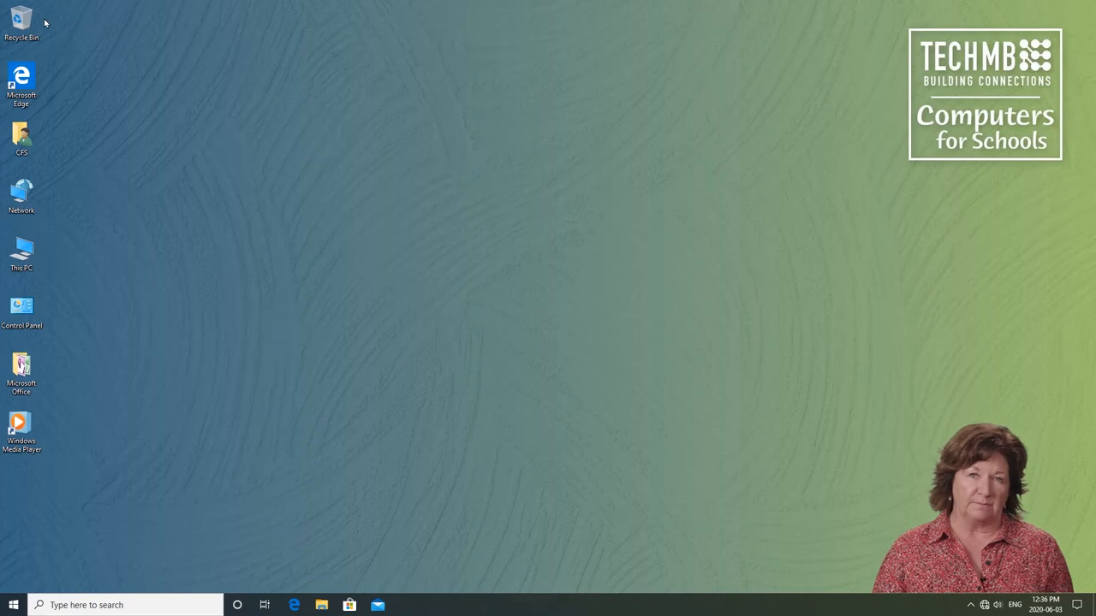
mouse_move(51, 267)
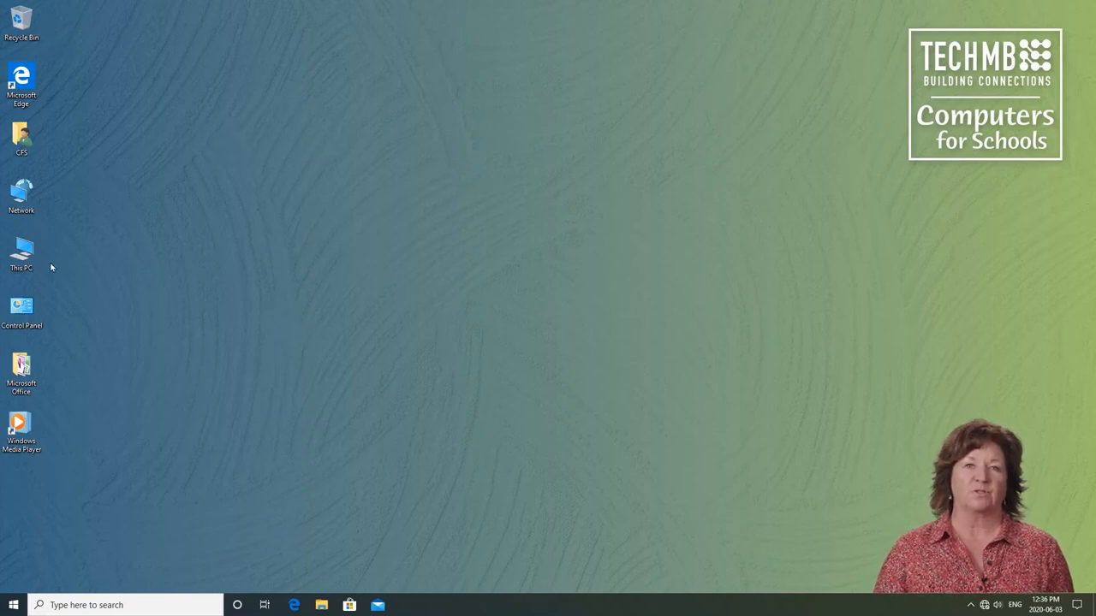
mouse_move(58, 424)
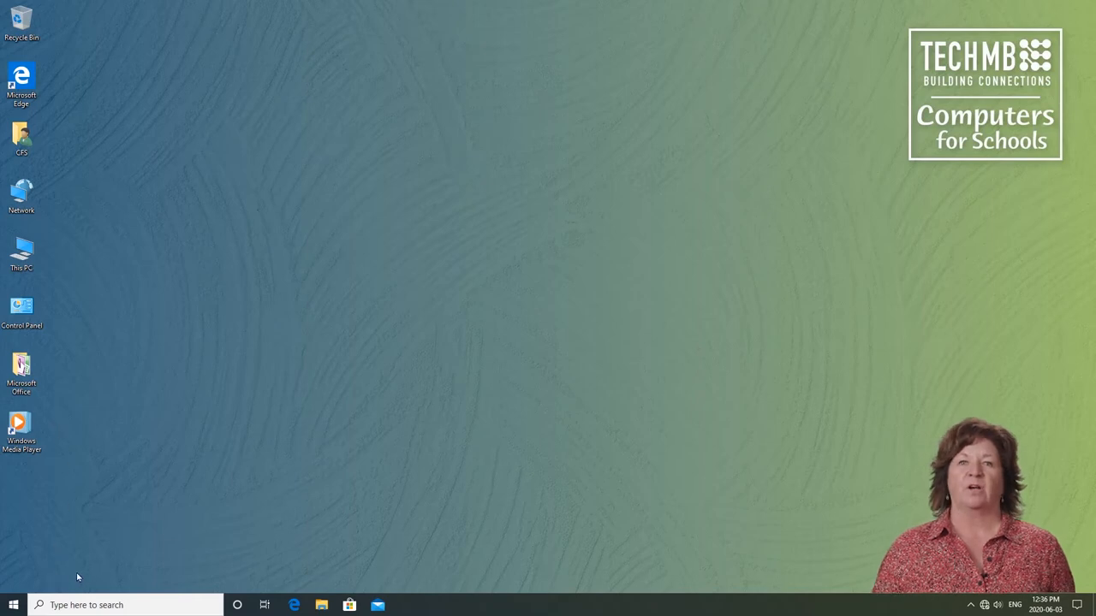
mouse_move(481, 596)
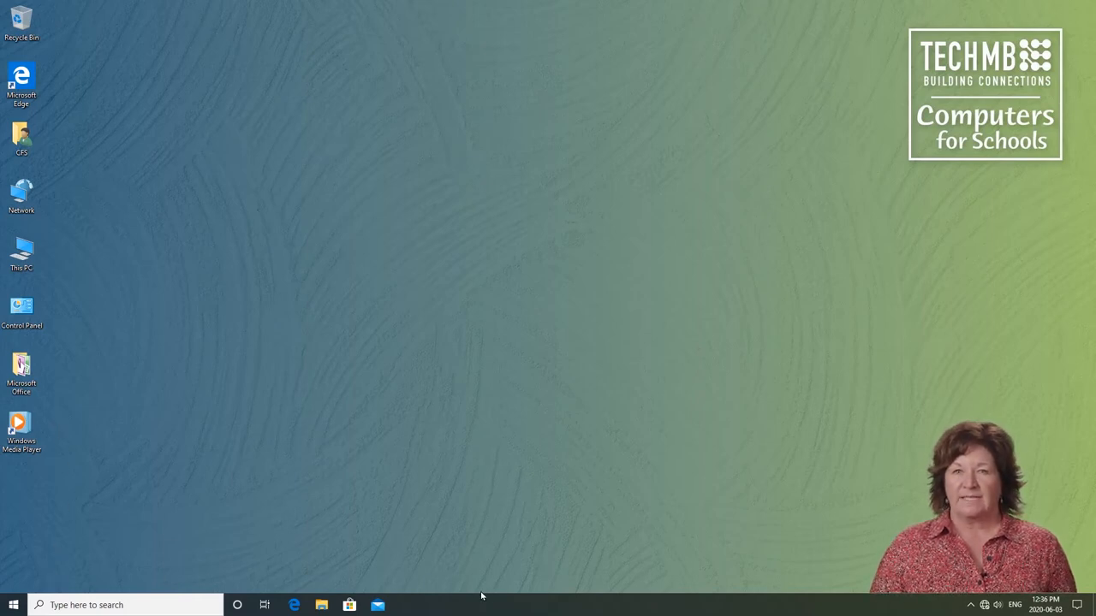
mouse_move(606, 585)
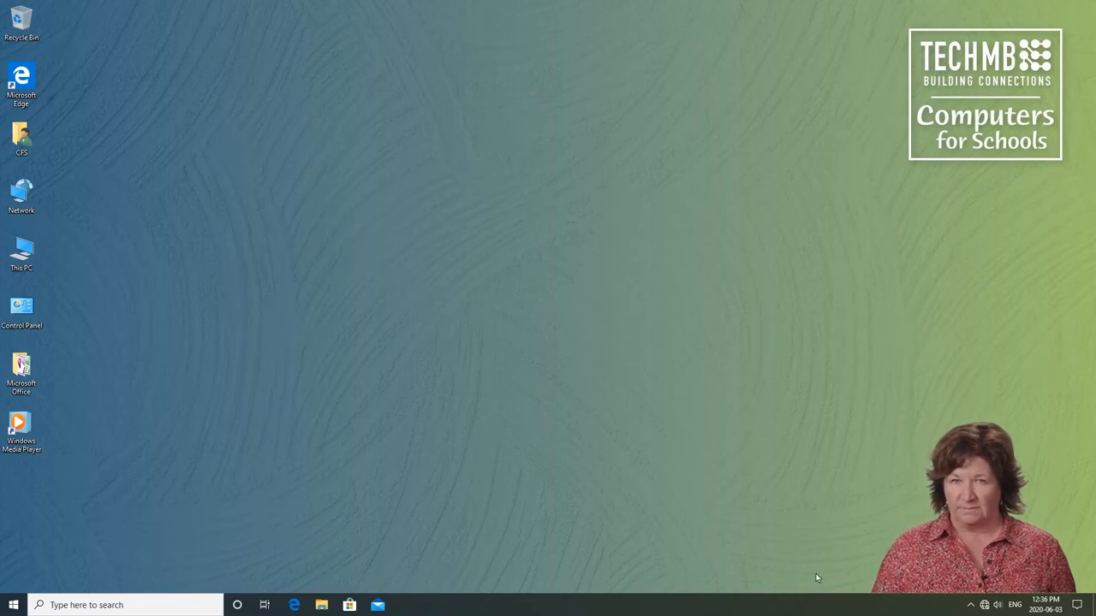
mouse_move(252, 570)
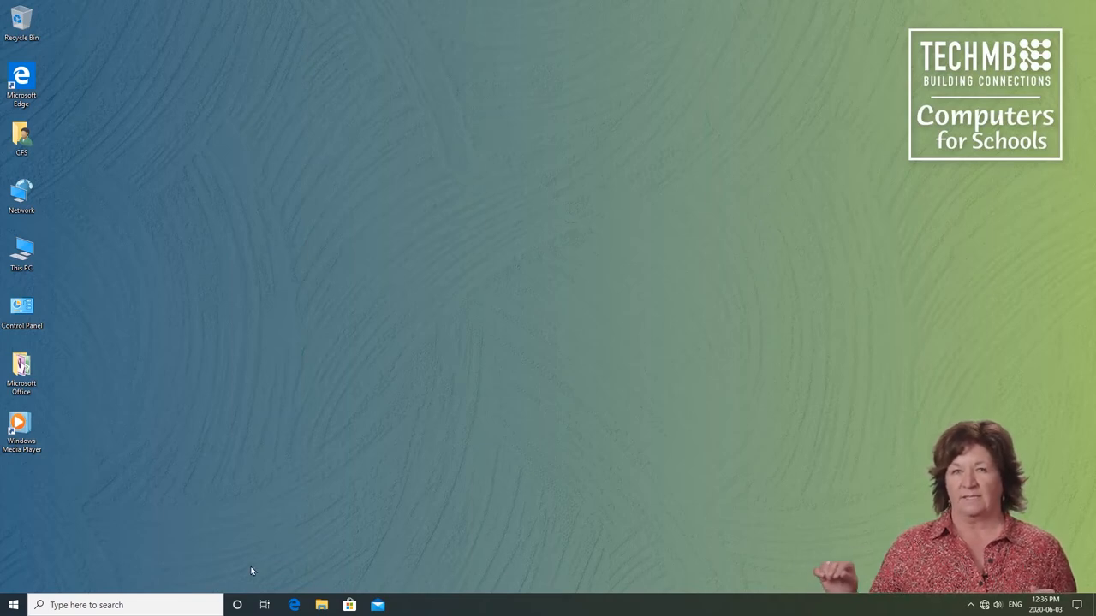
mouse_move(763, 580)
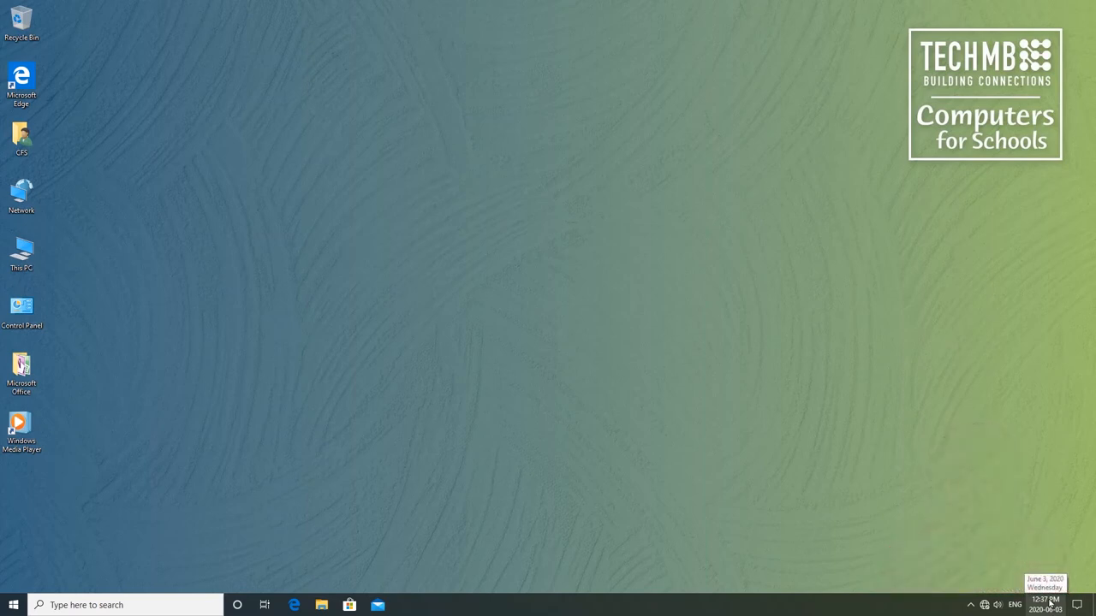
Show and dismiss the taskbar clock's June 2020 calendar flyout twice.
left_click(1044, 604)
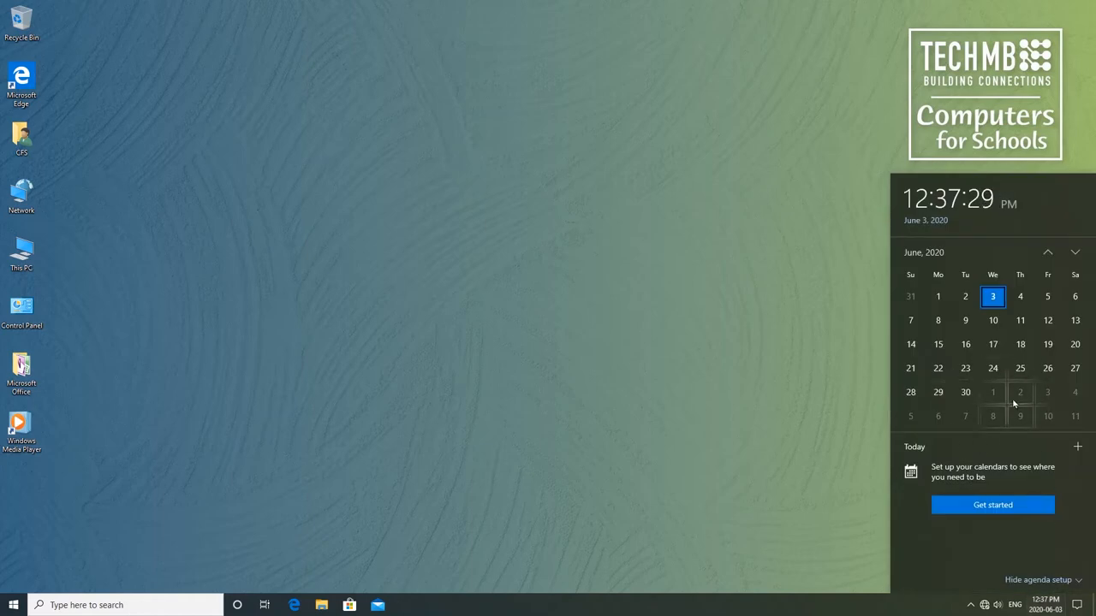
left_click(789, 431)
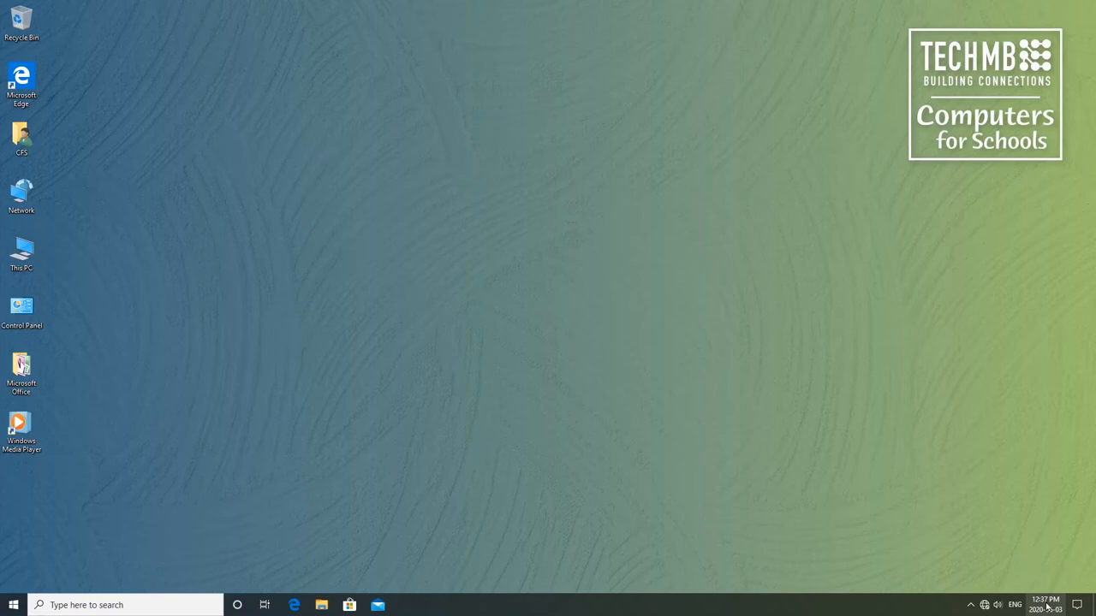
left_click(1044, 604)
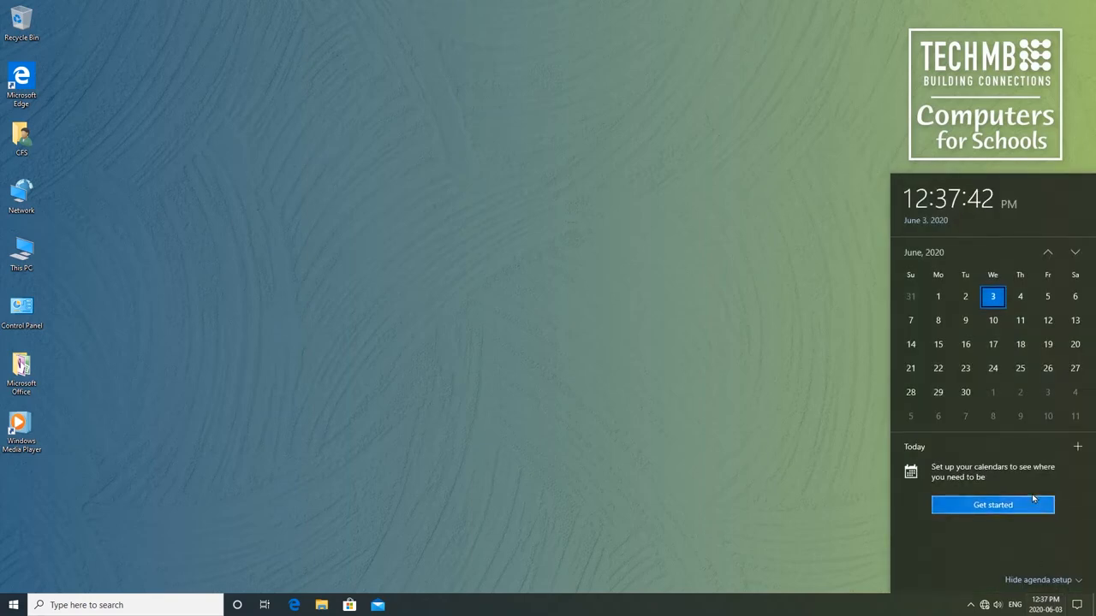
left_click(811, 392)
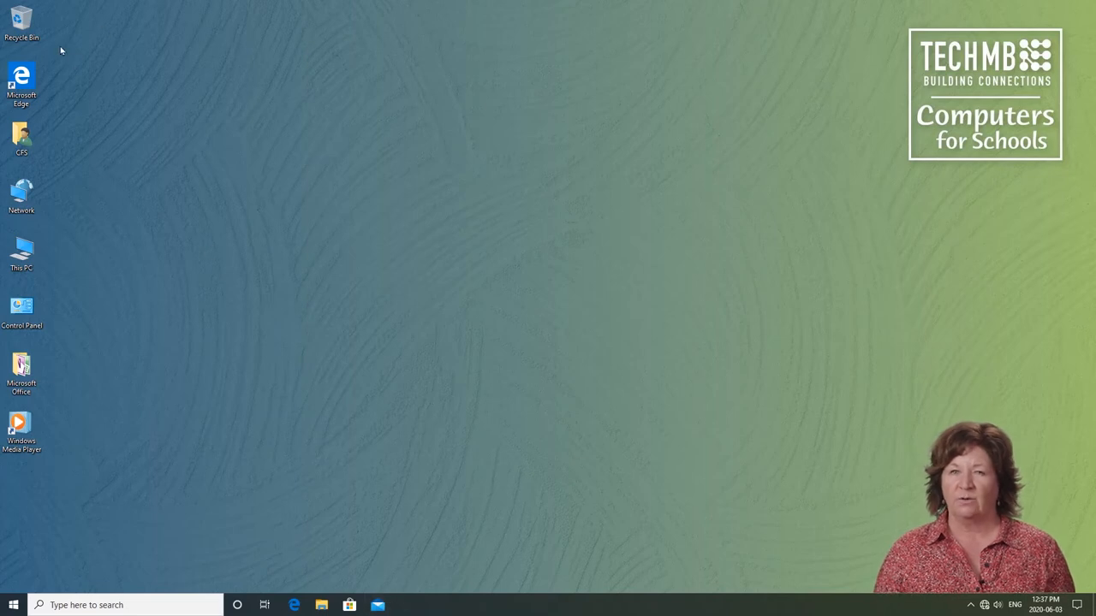
mouse_move(134, 311)
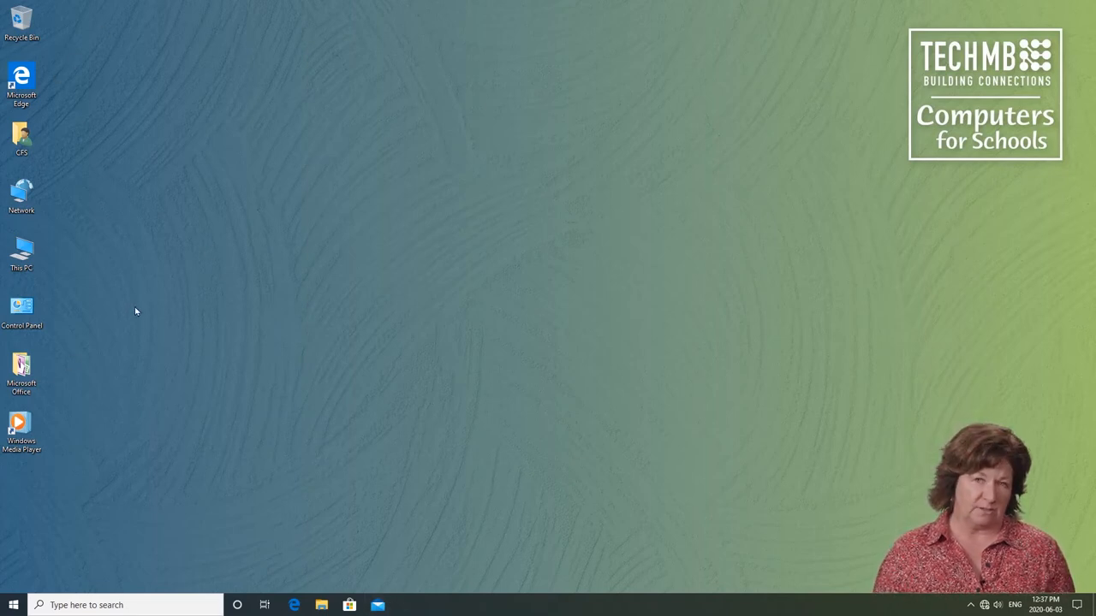
mouse_move(167, 297)
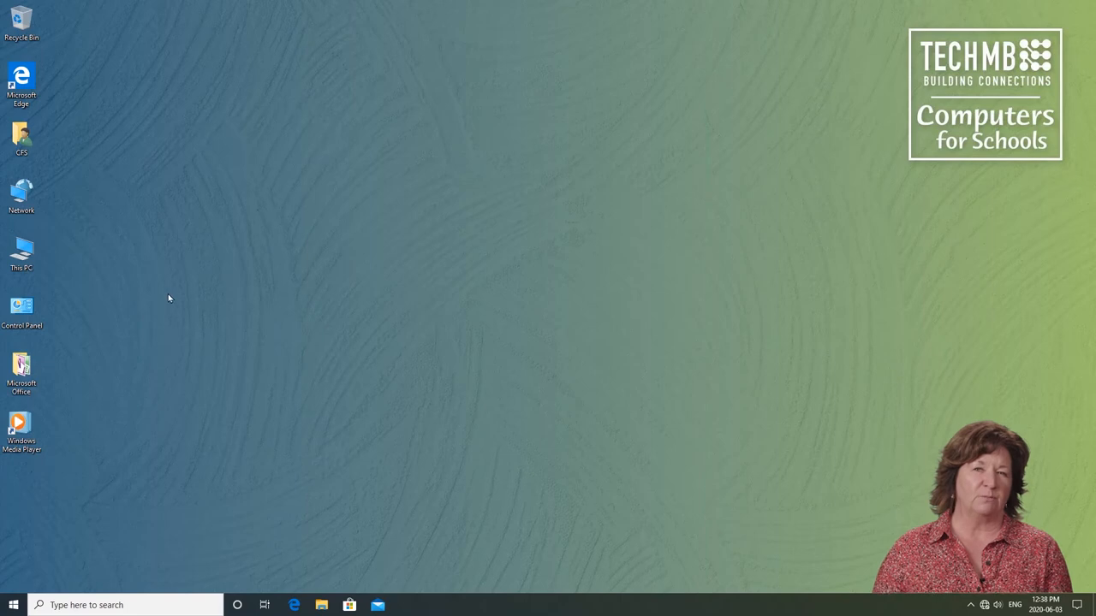
mouse_move(514, 288)
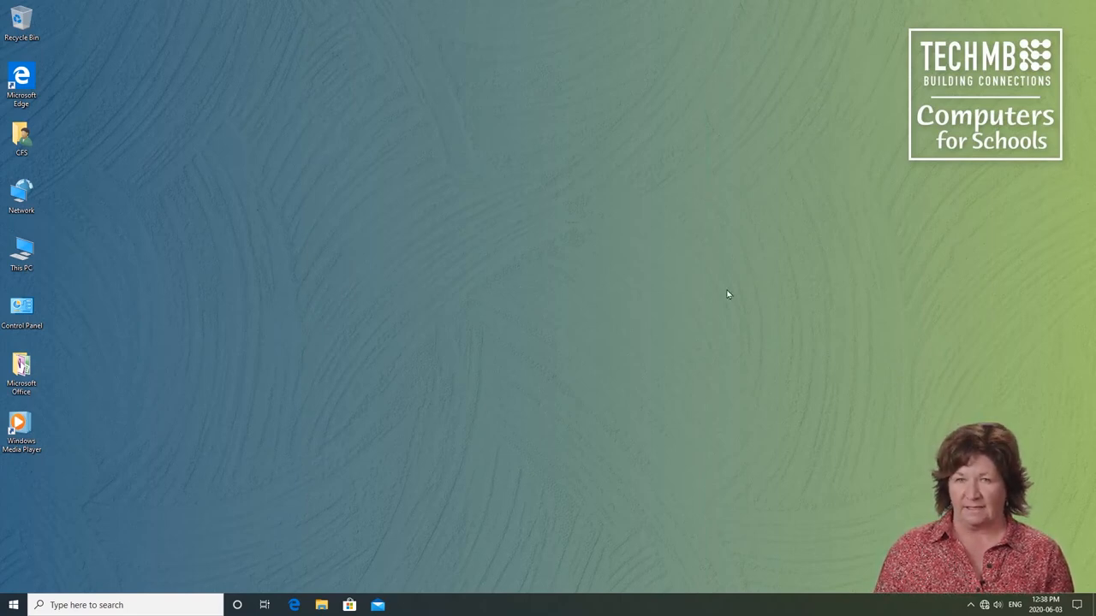
mouse_move(952, 291)
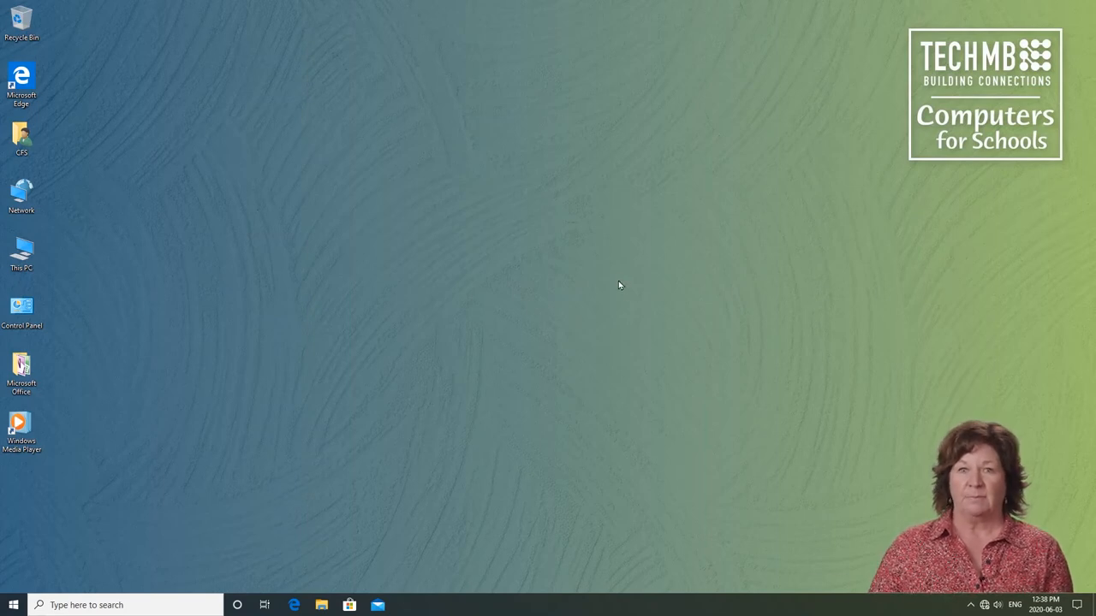
mouse_move(134, 325)
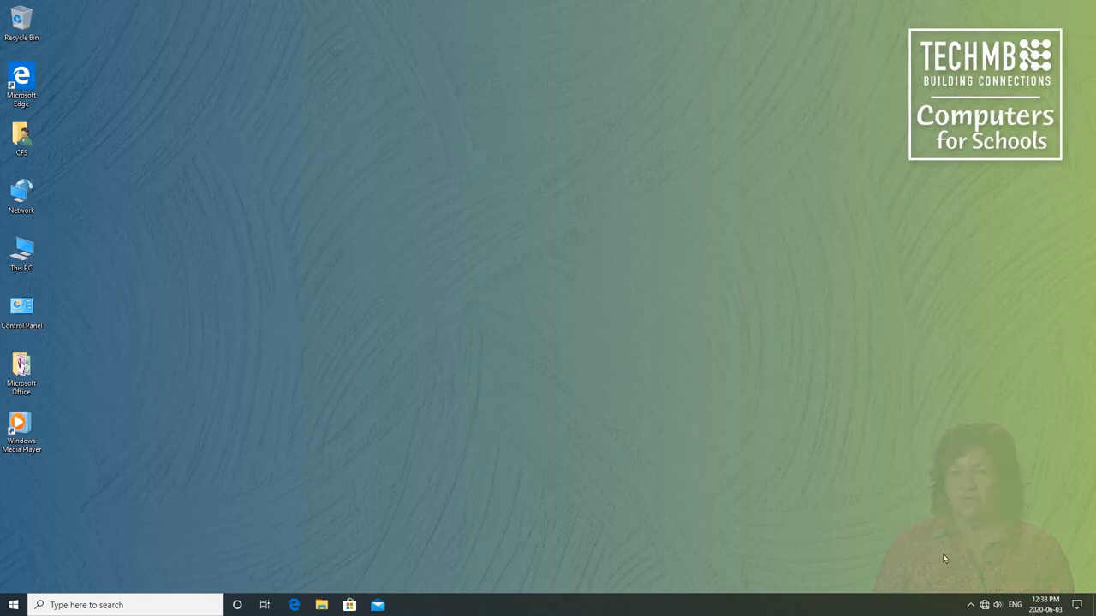
Browse the calendar back to May 2020 and forward past June, then return to June 2020.
left_click(1044, 604)
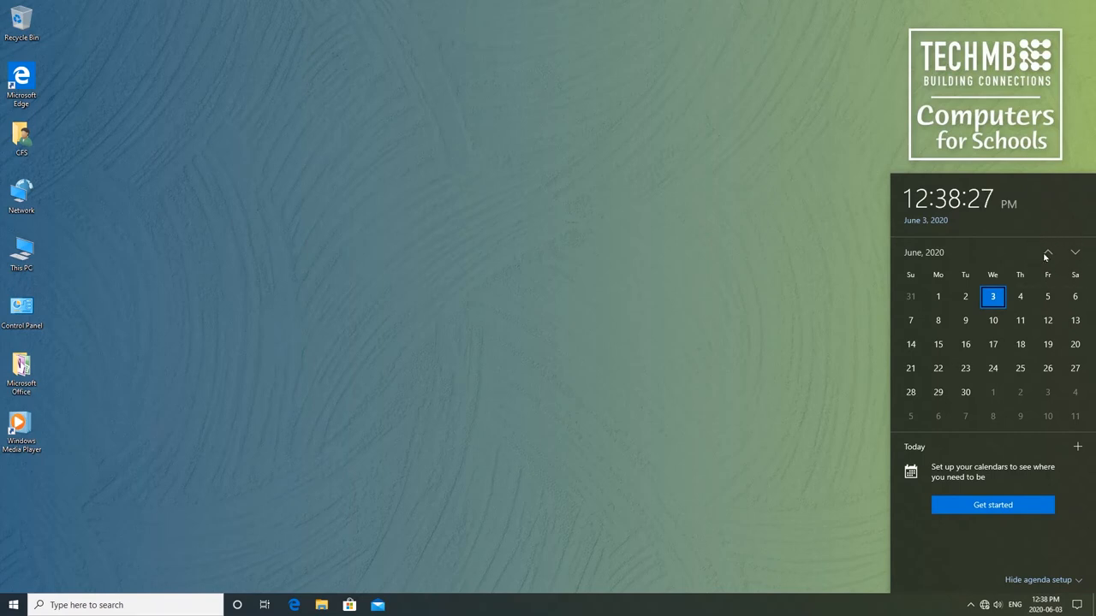
left_click(1047, 254)
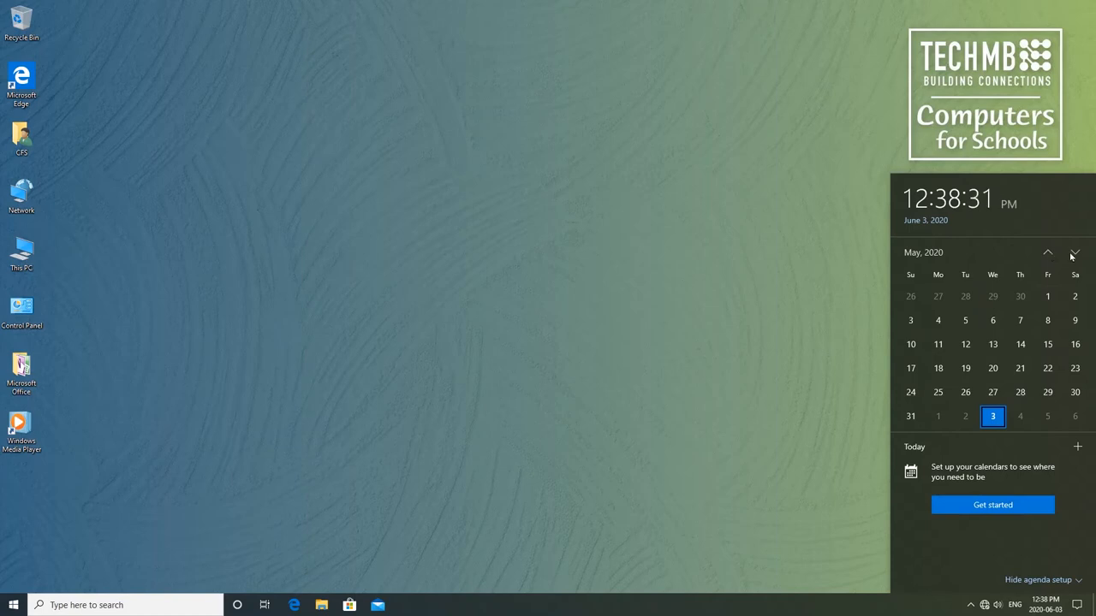
left_click(1075, 252)
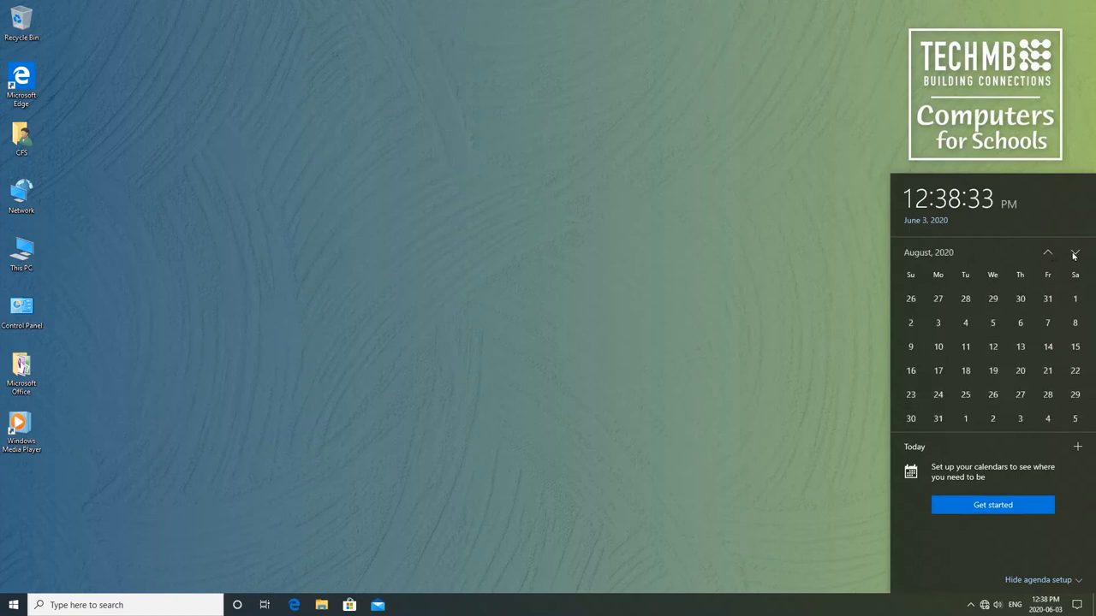
left_click(1075, 252)
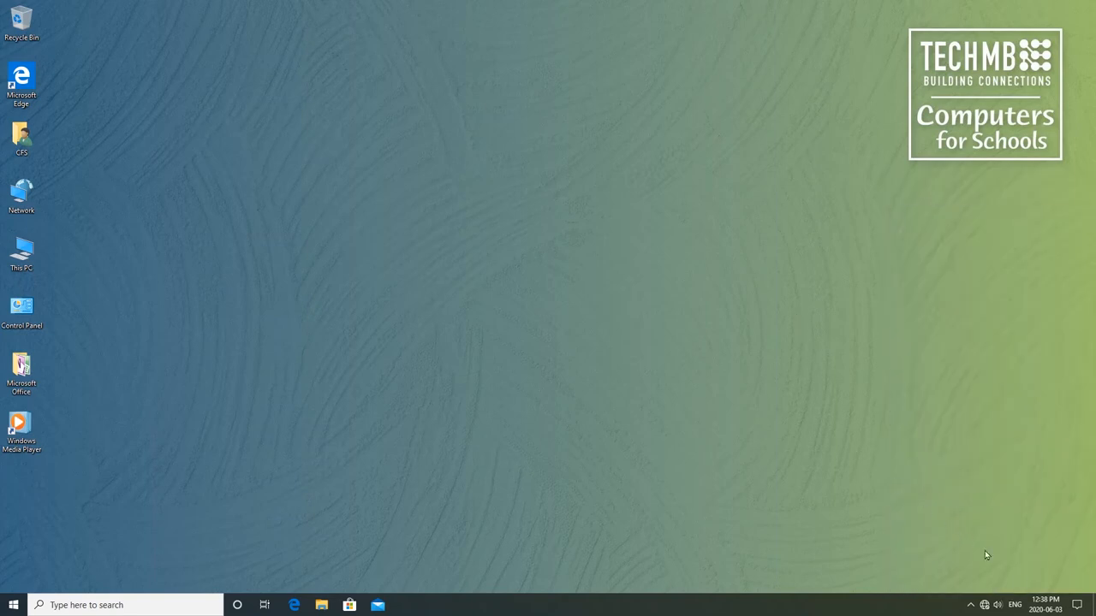
left_click(1044, 599)
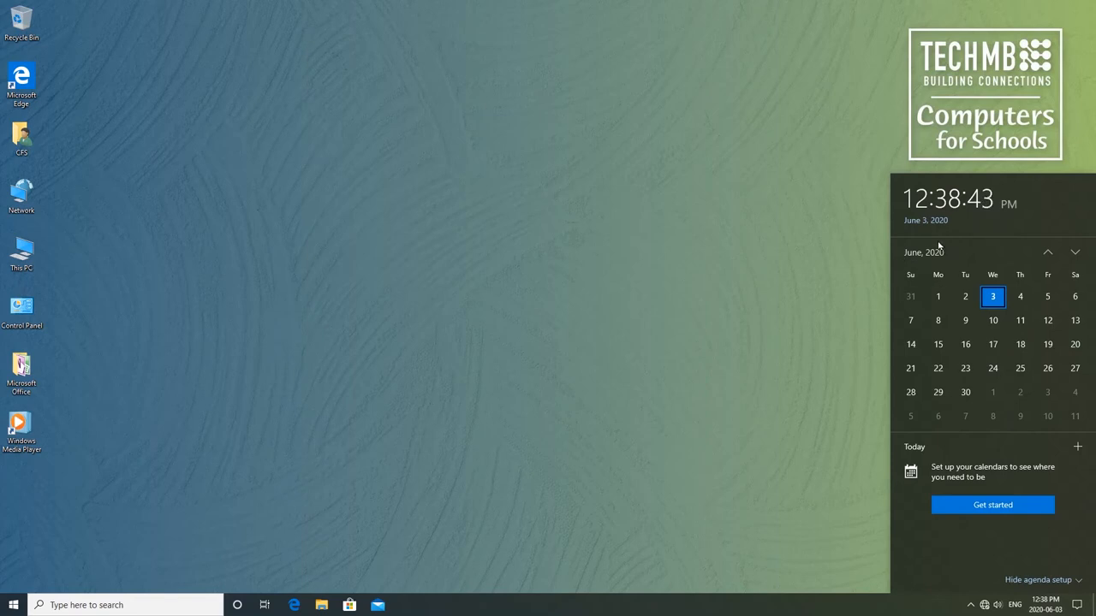
mouse_move(861, 354)
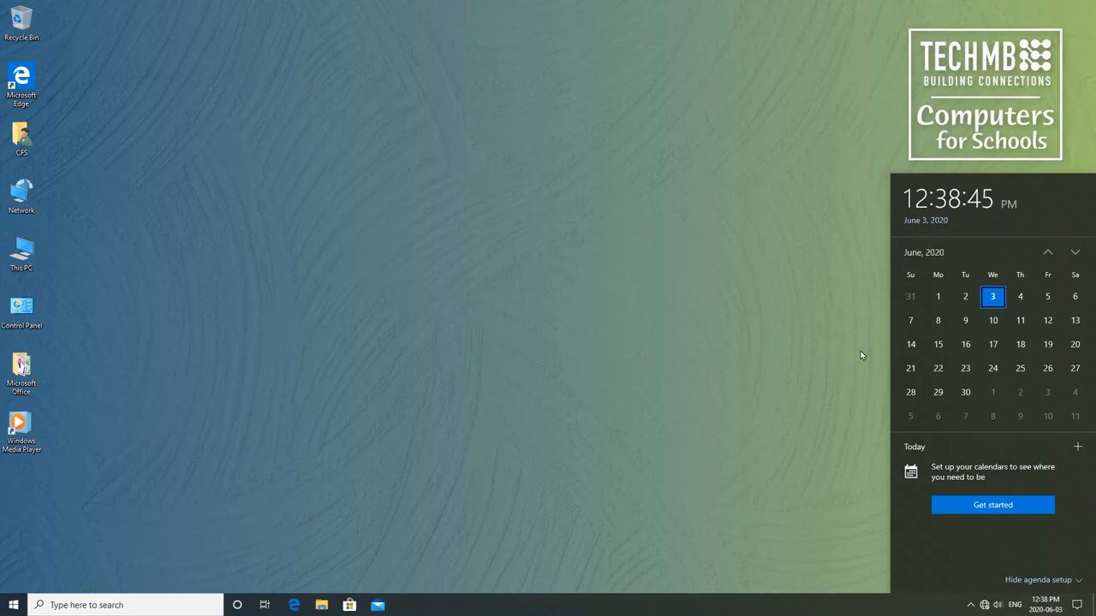
Dismiss the calendar flyout and check the language and speaker tray icons (volume 45%).
left_click(1044, 604)
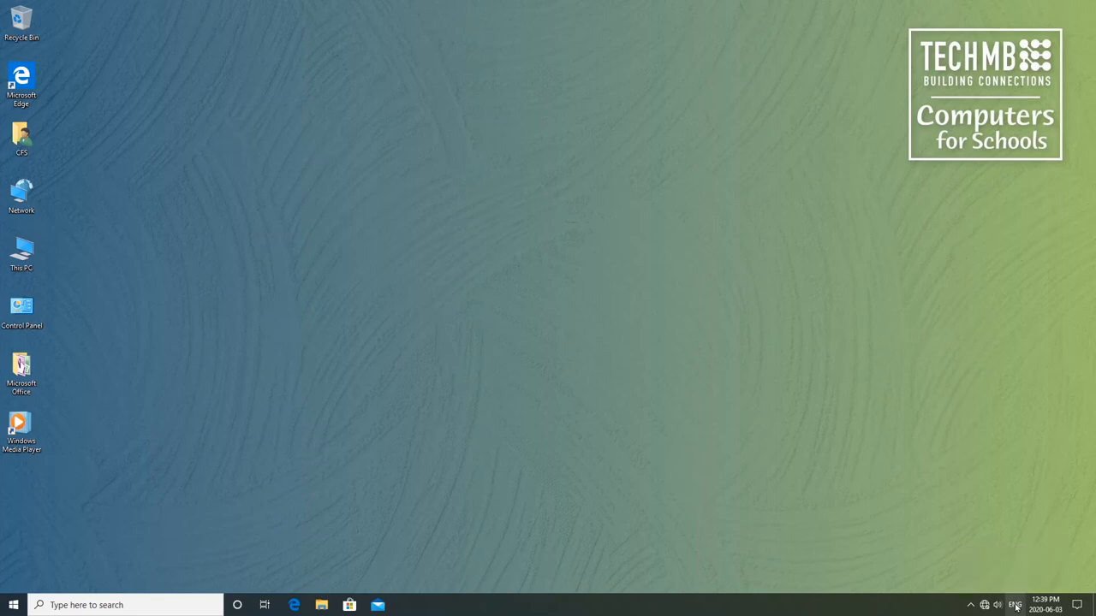
left_click(1015, 606)
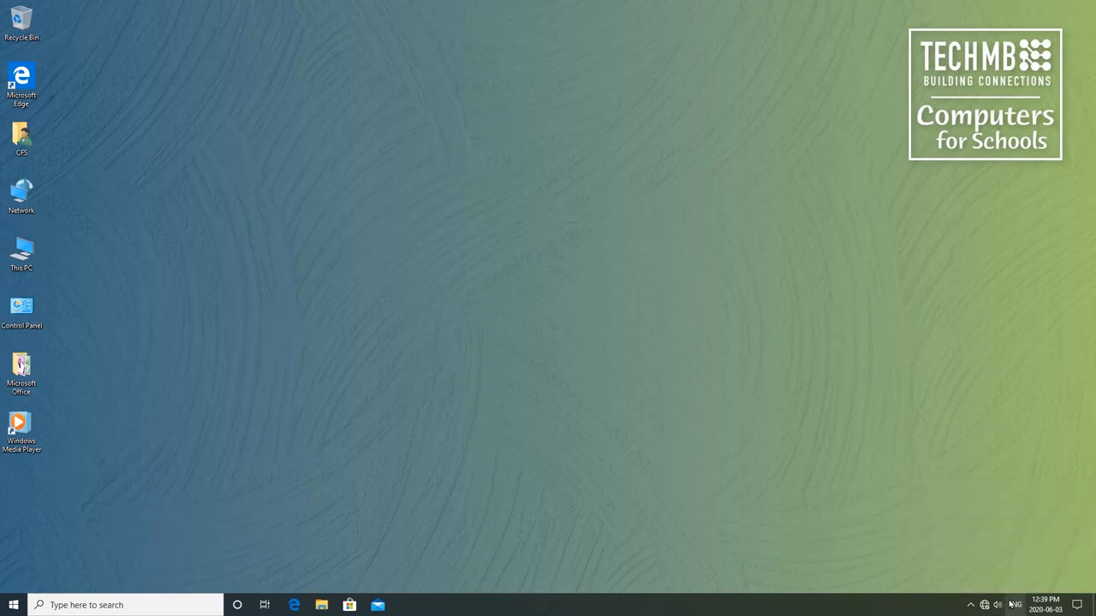
left_click(1015, 604)
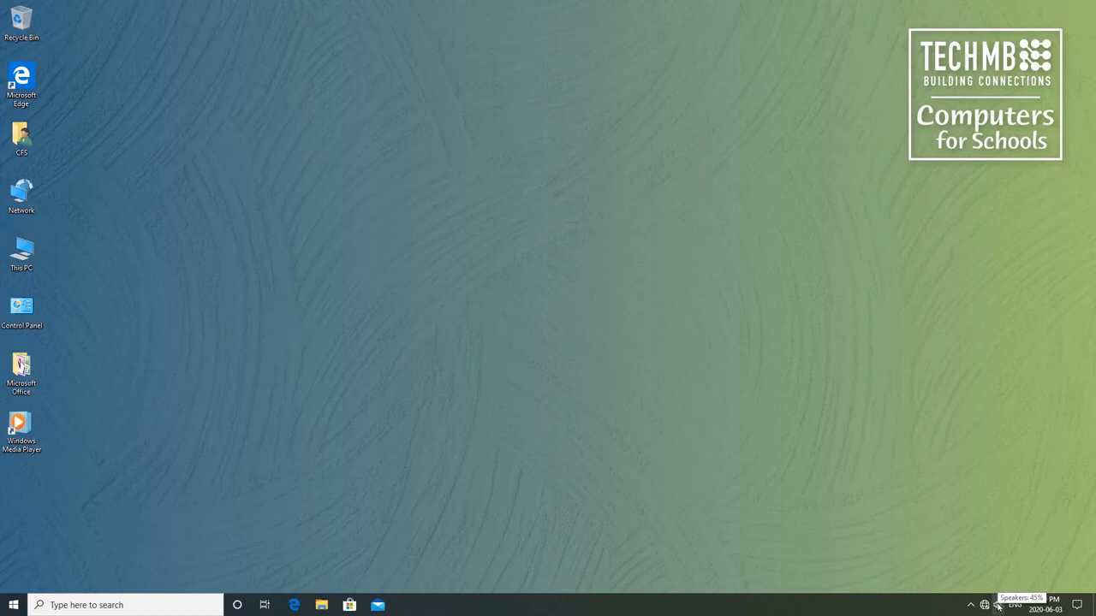
Raise the speaker volume to 100, drop it to 0, and dismiss the volume flyout.
left_click(984, 604)
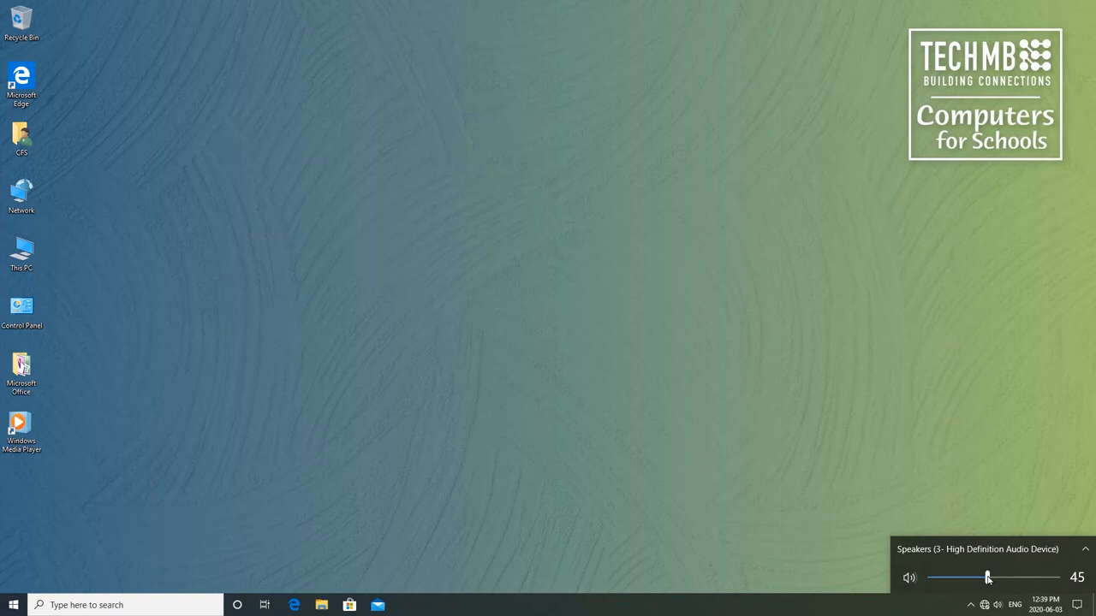
left_click_drag(986, 577, 1058, 577)
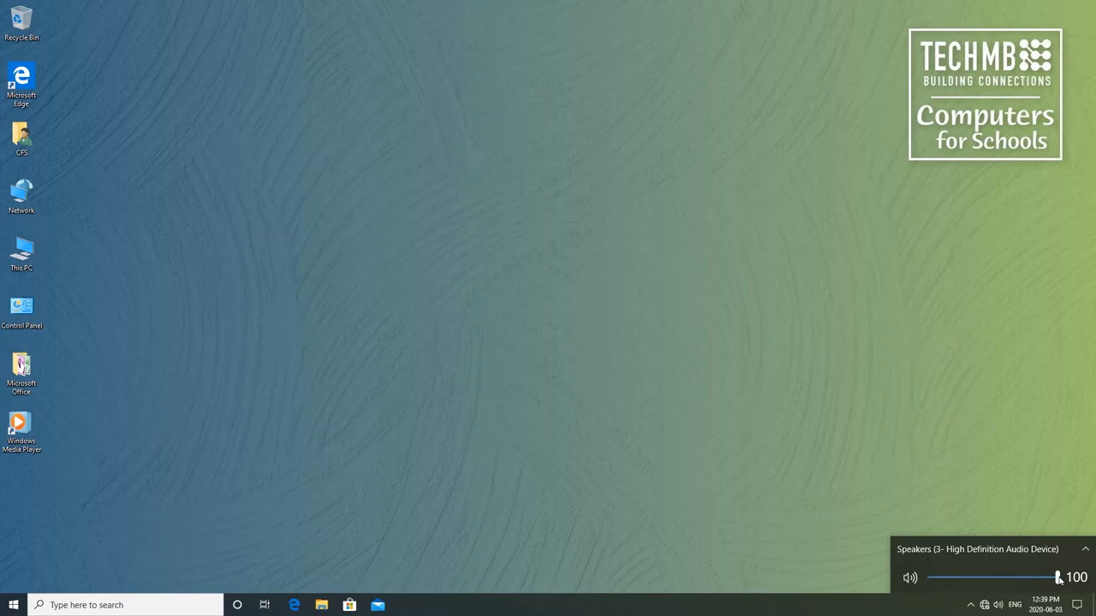
left_click_drag(1058, 577, 935, 576)
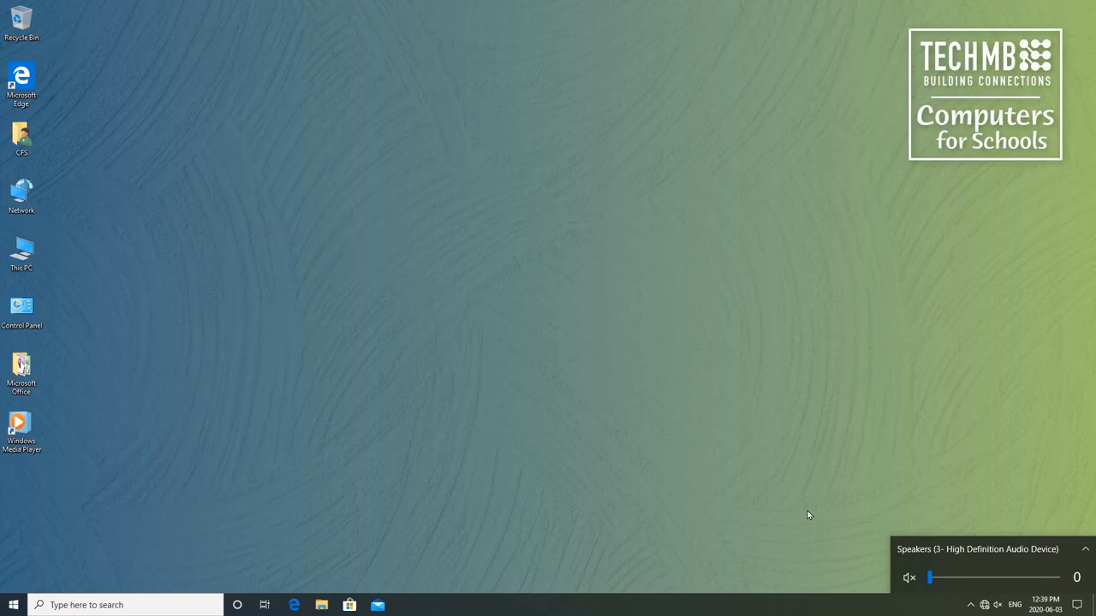
left_click(997, 605)
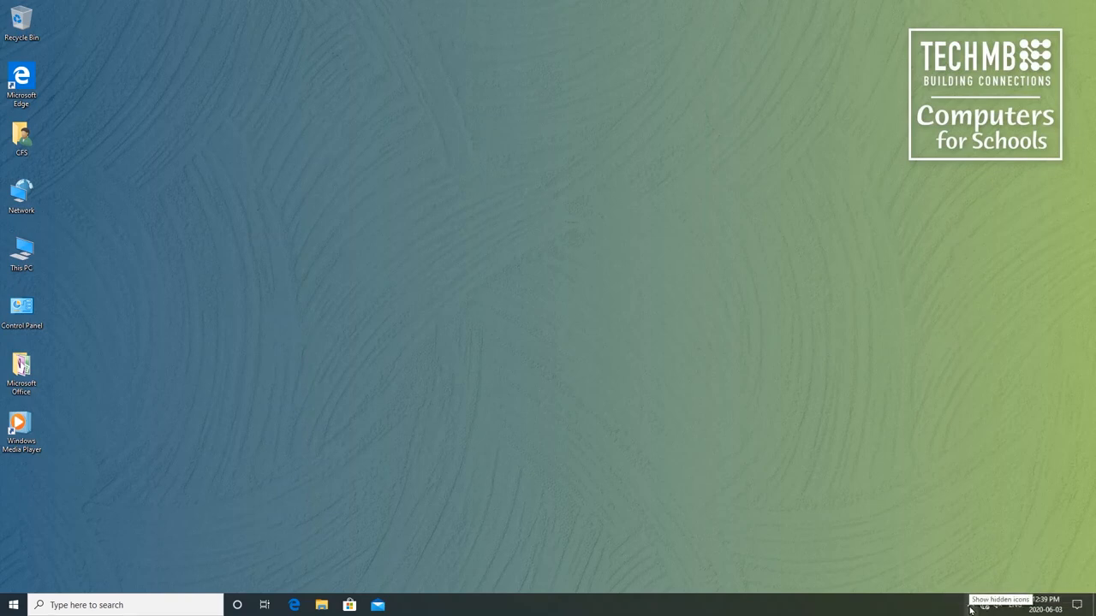
Reveal the hidden notification area icons from the system tray arrow.
left_click(969, 605)
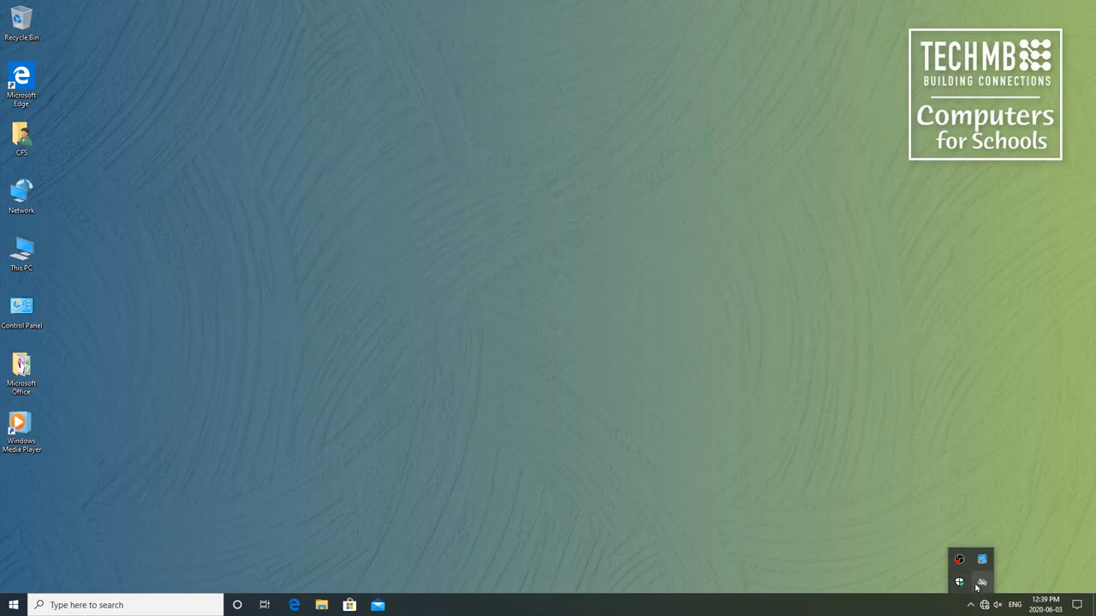
mouse_move(983, 562)
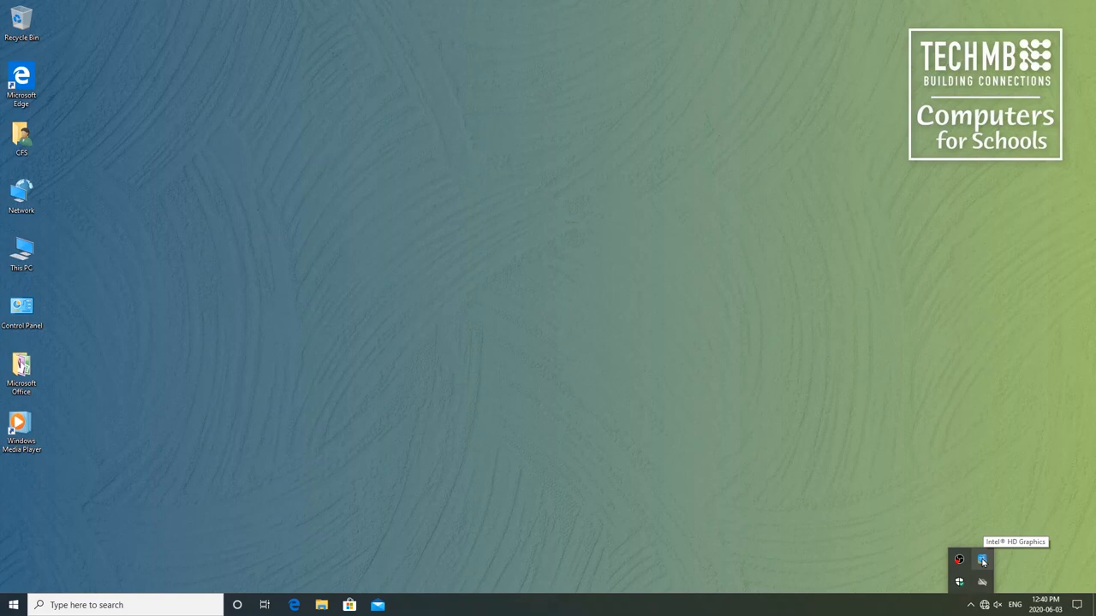
mouse_move(959, 582)
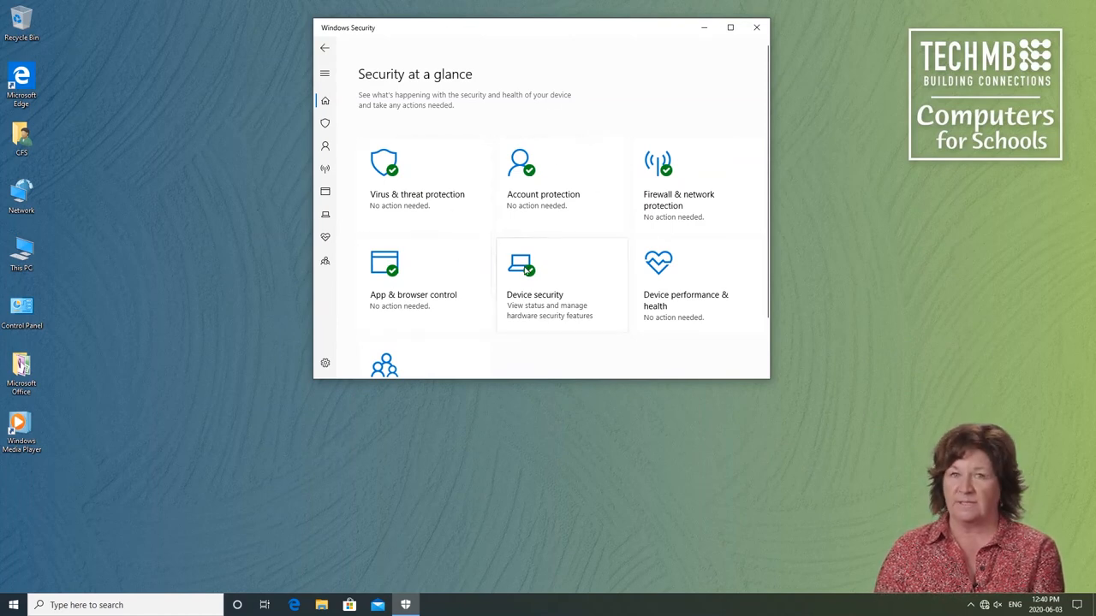
mouse_move(609, 246)
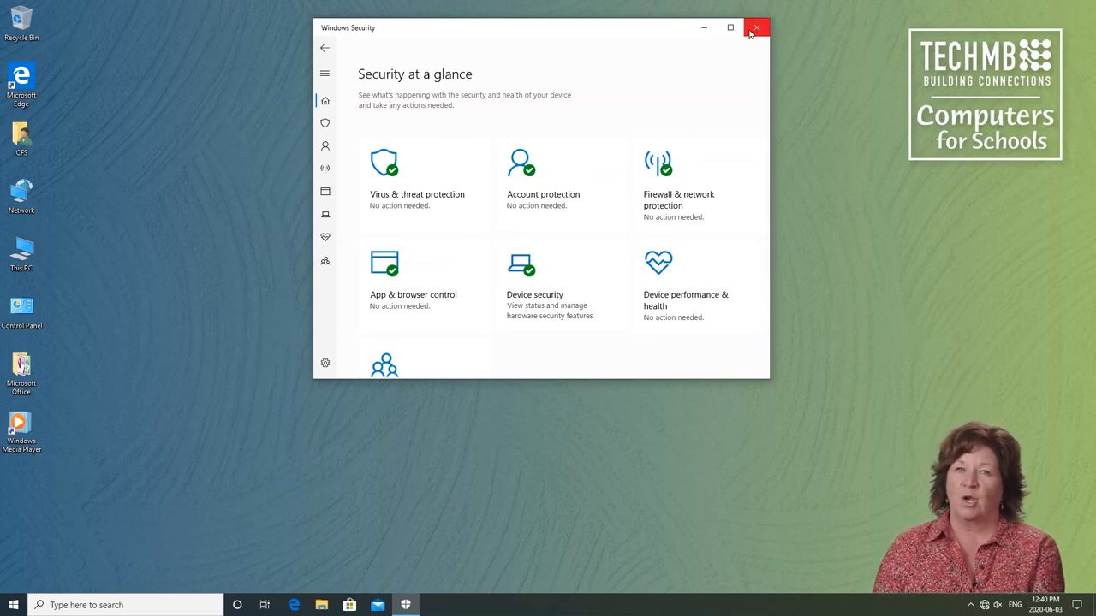
mouse_move(757, 28)
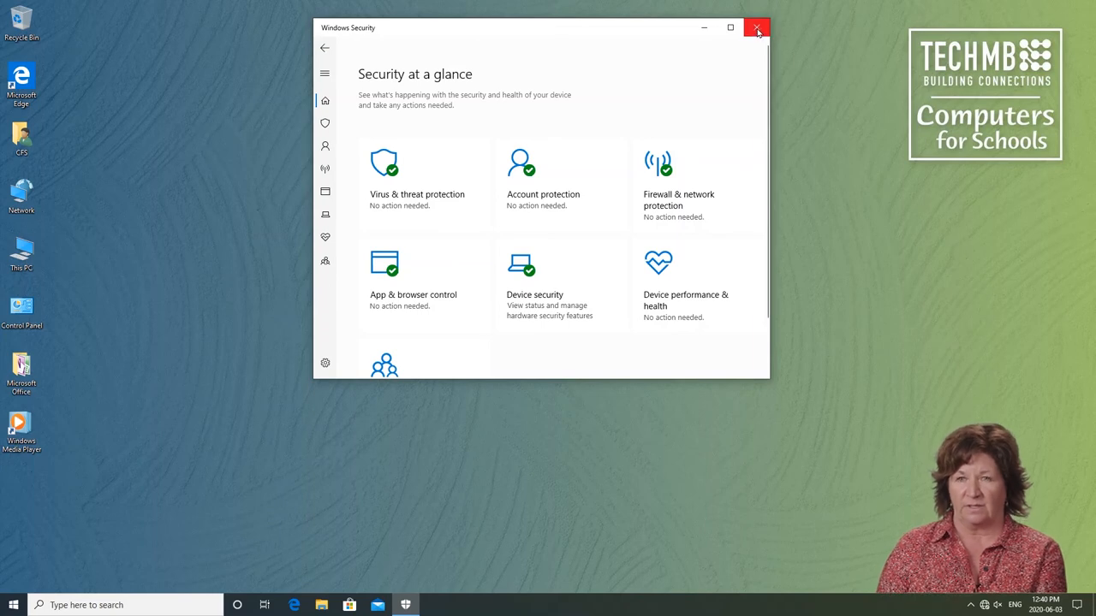
mouse_move(756, 27)
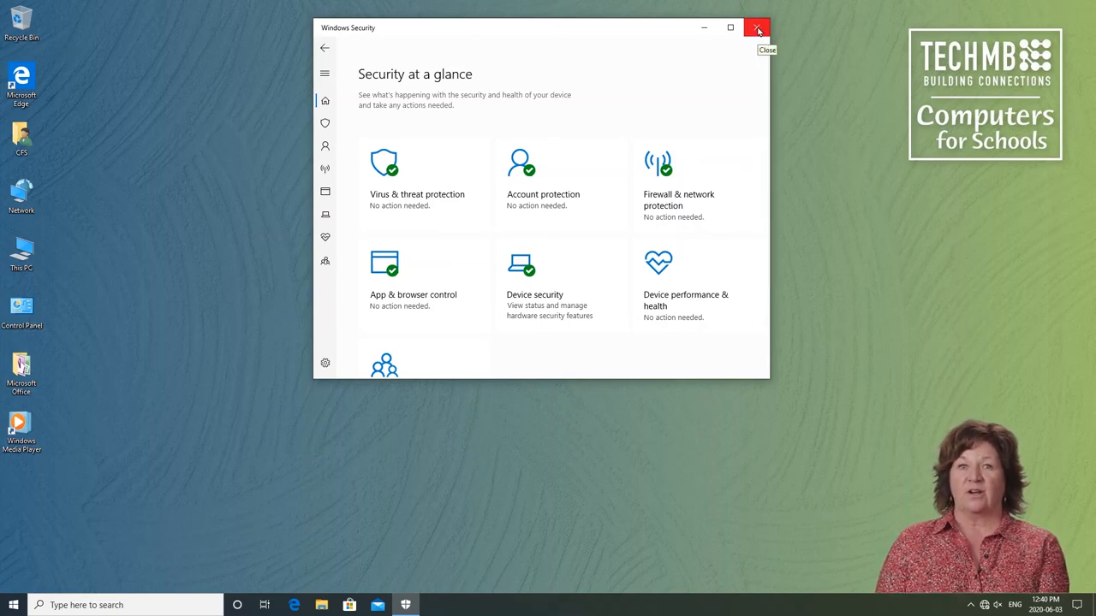
left_click(757, 28)
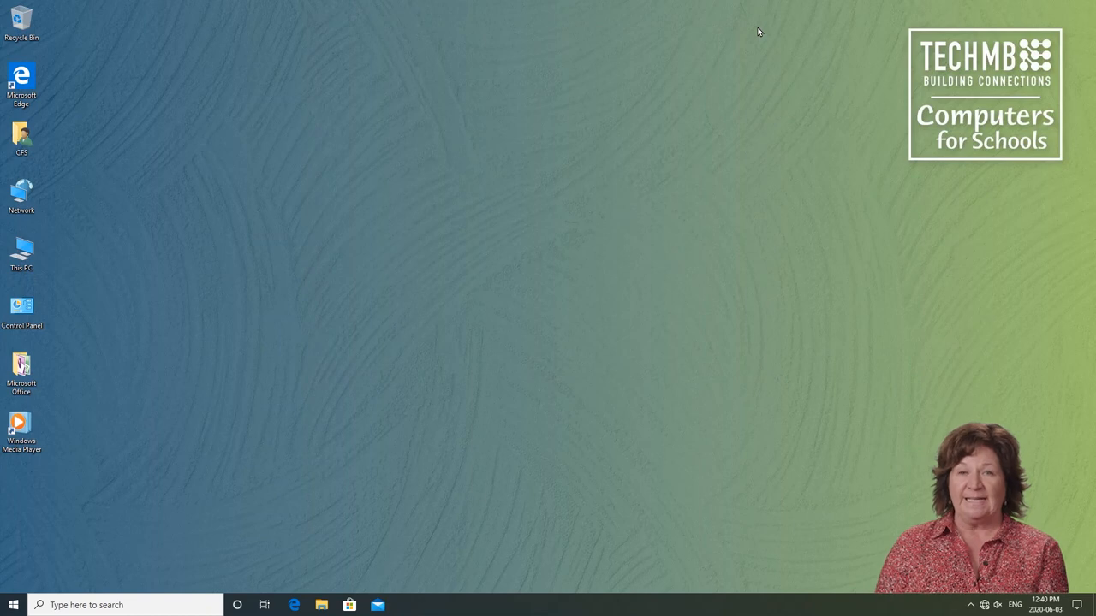
mouse_move(524, 322)
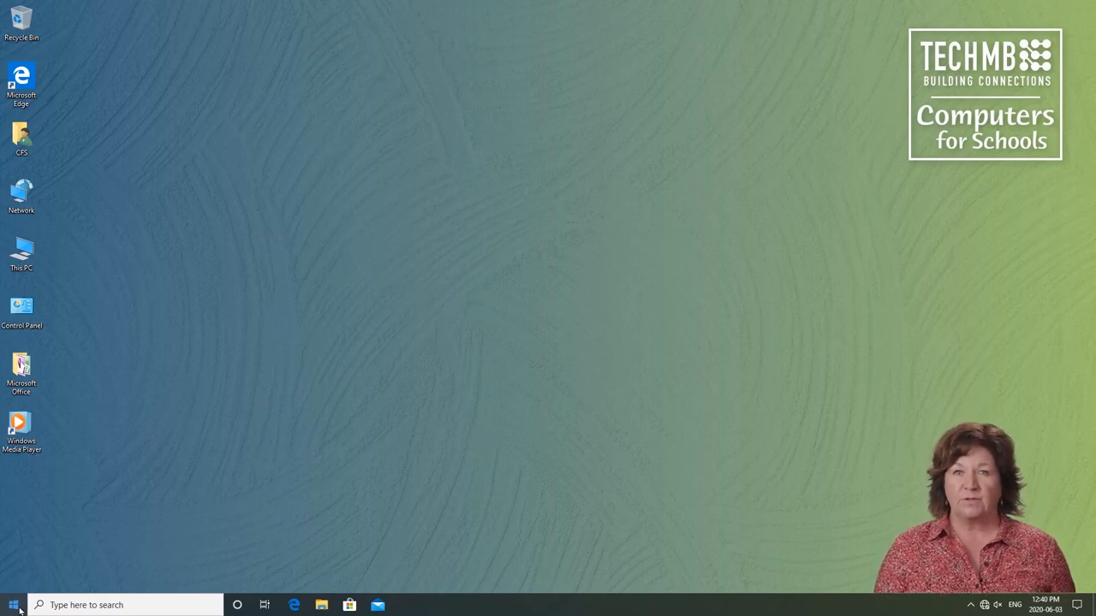
Show the Start menu's power choices: Sleep, Shut down and Restart.
left_click(14, 605)
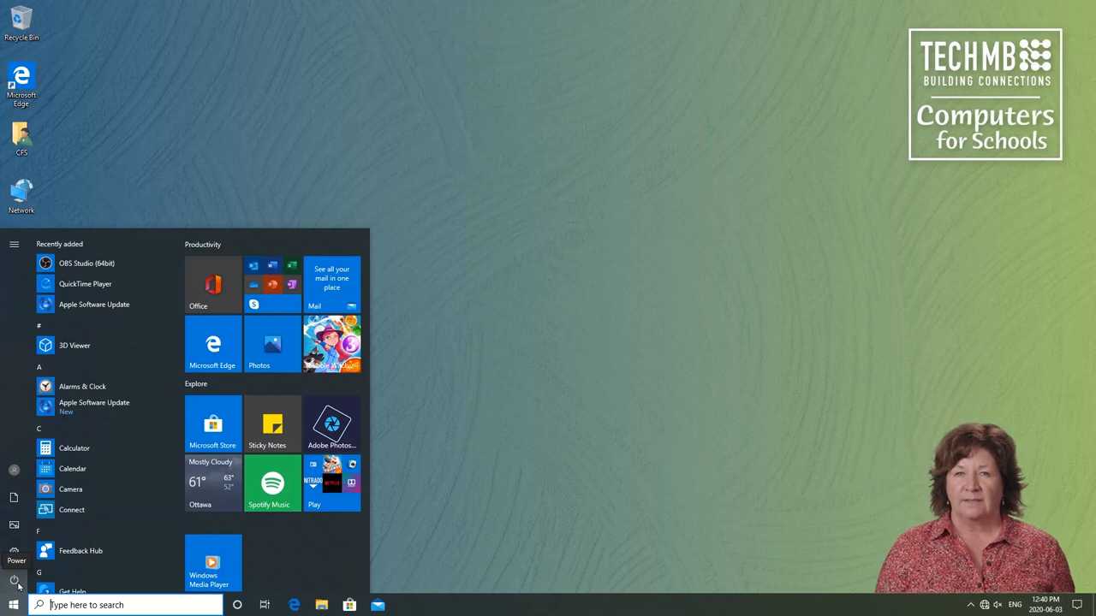
left_click(14, 580)
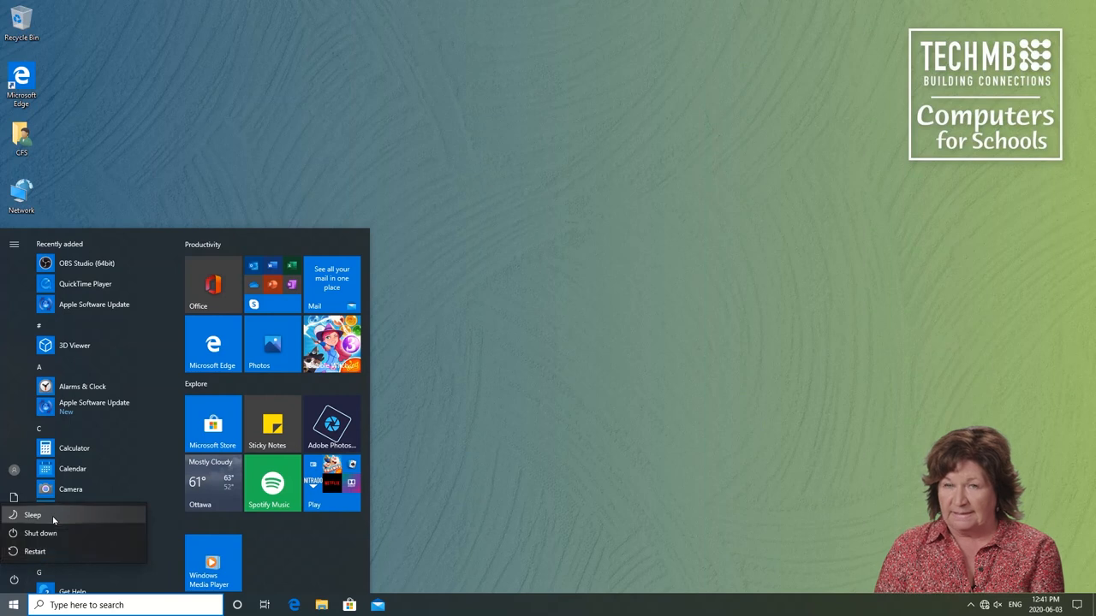
mouse_move(32, 513)
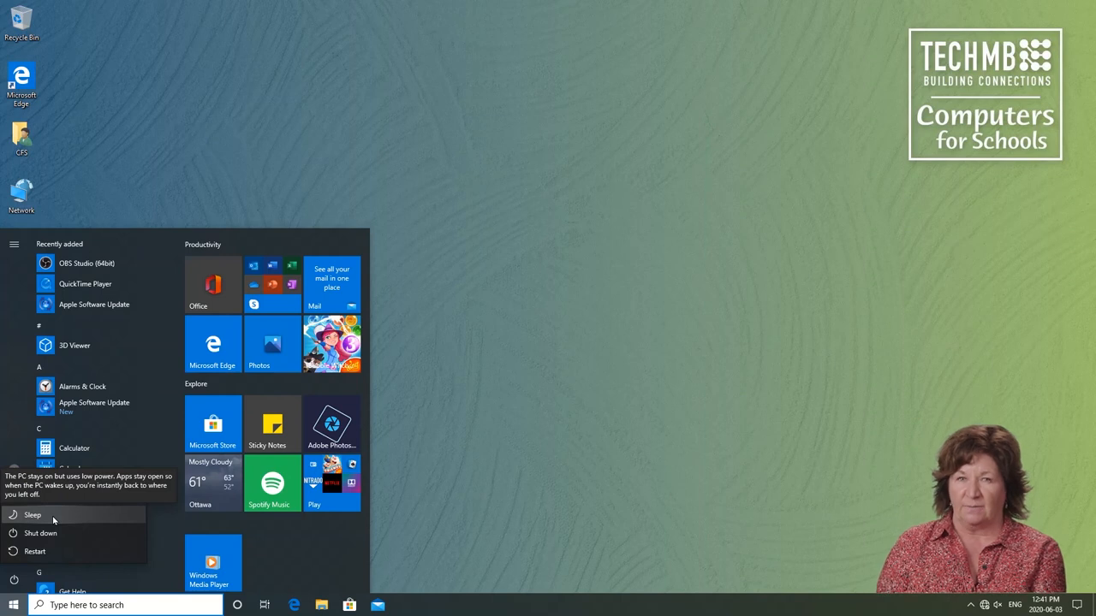
mouse_move(41, 534)
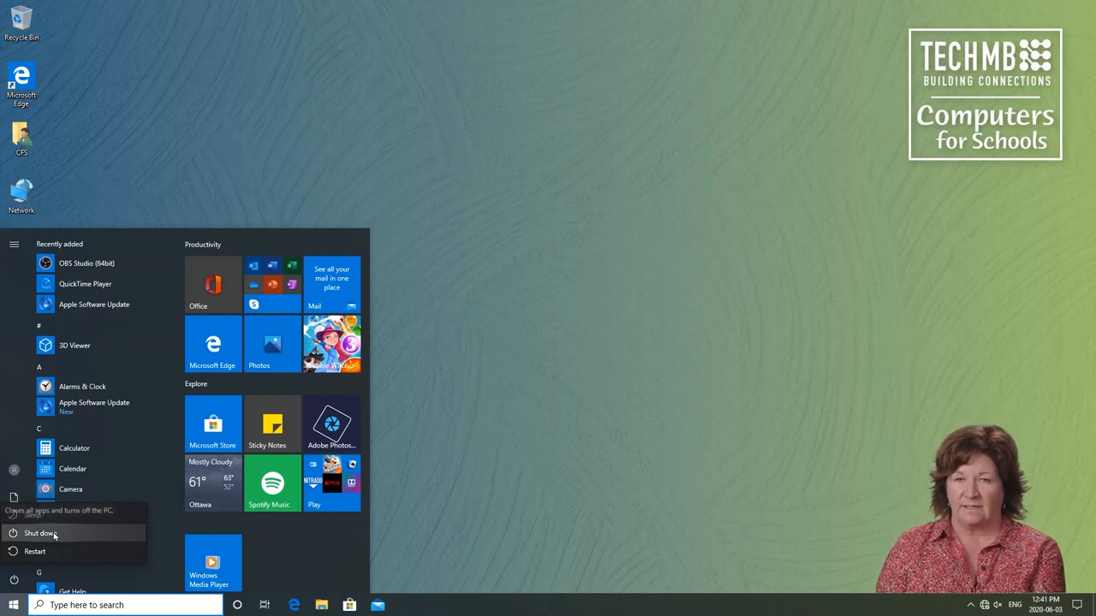